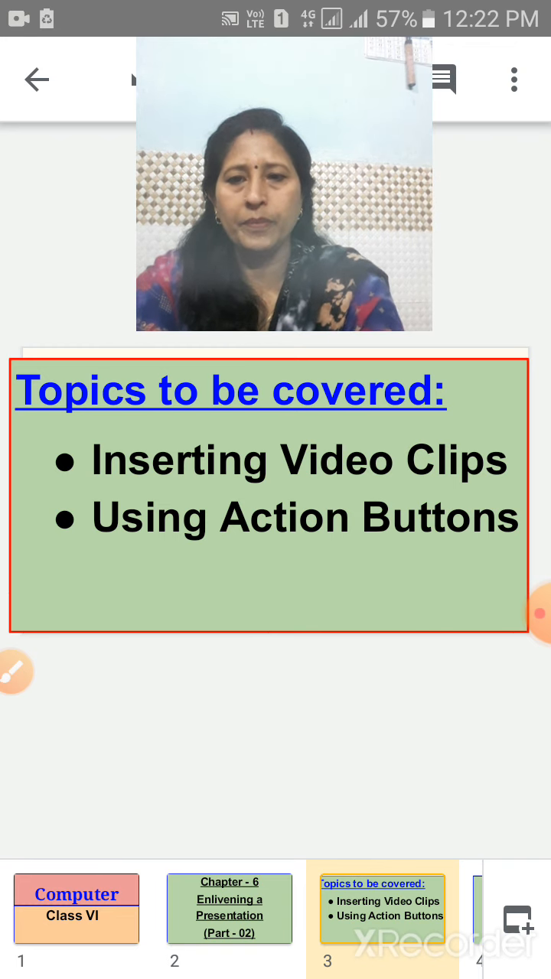
- Tick Inserting Video Clips and Using Action Buttons in green, then advance to the next slide
left_click(13, 672)
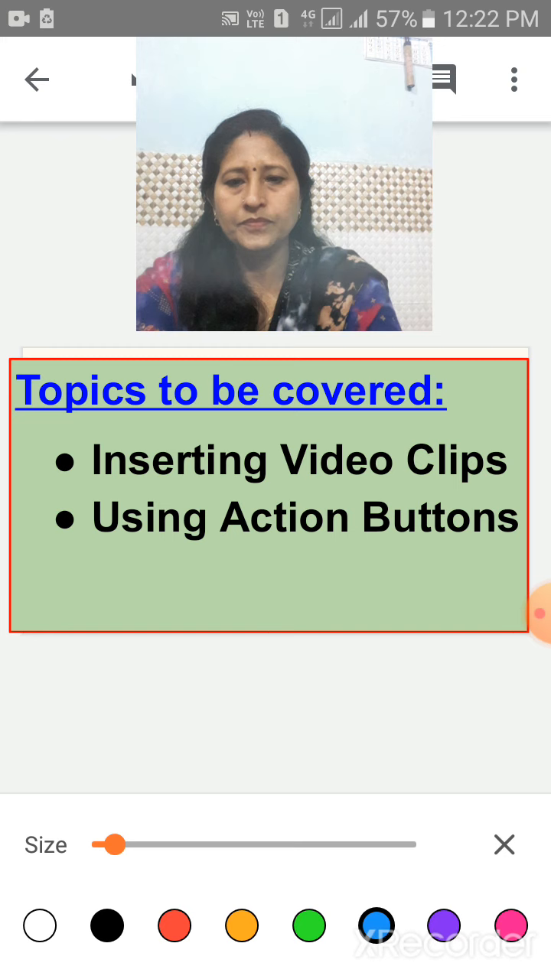
left_click_drag(31, 489, 115, 436)
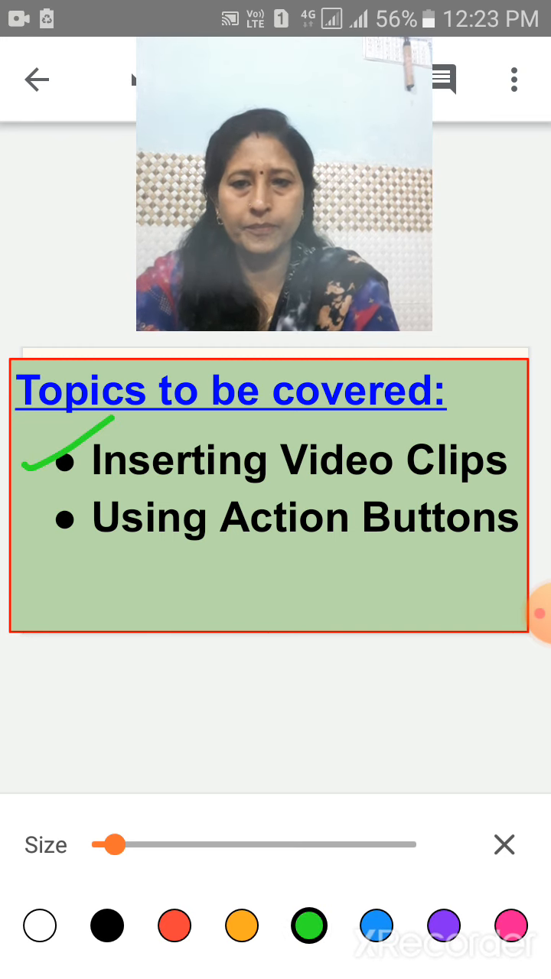
left_click_drag(34, 589, 115, 501)
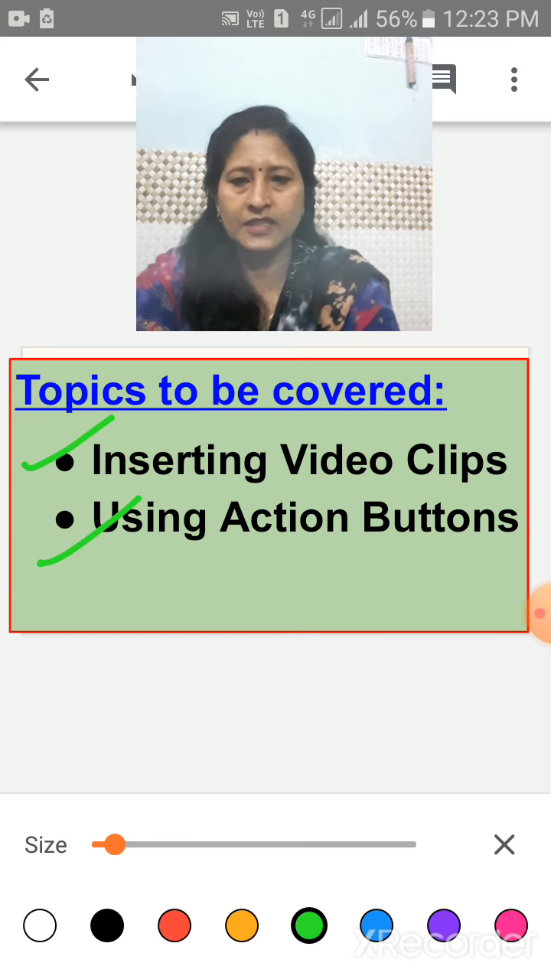
left_click(504, 844)
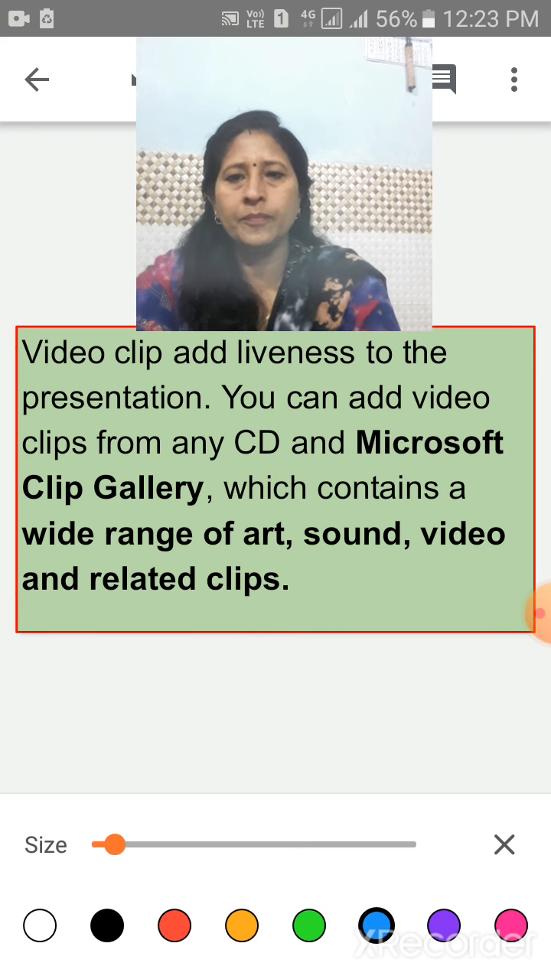
left_click_drag(29, 375, 173, 375)
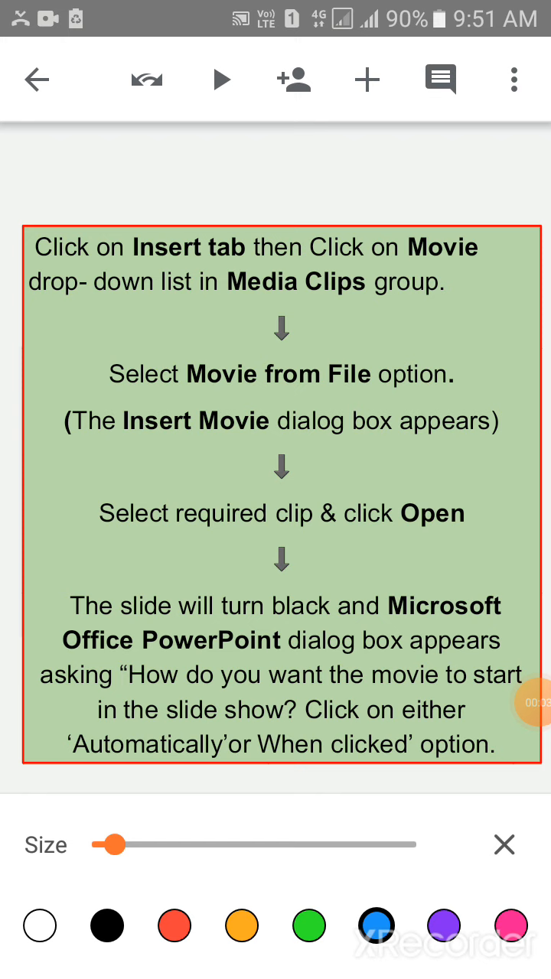
- Underline Insert tab and Media Clips, and circle Movie from File and Open, in blue
left_click_drag(137, 260, 275, 253)
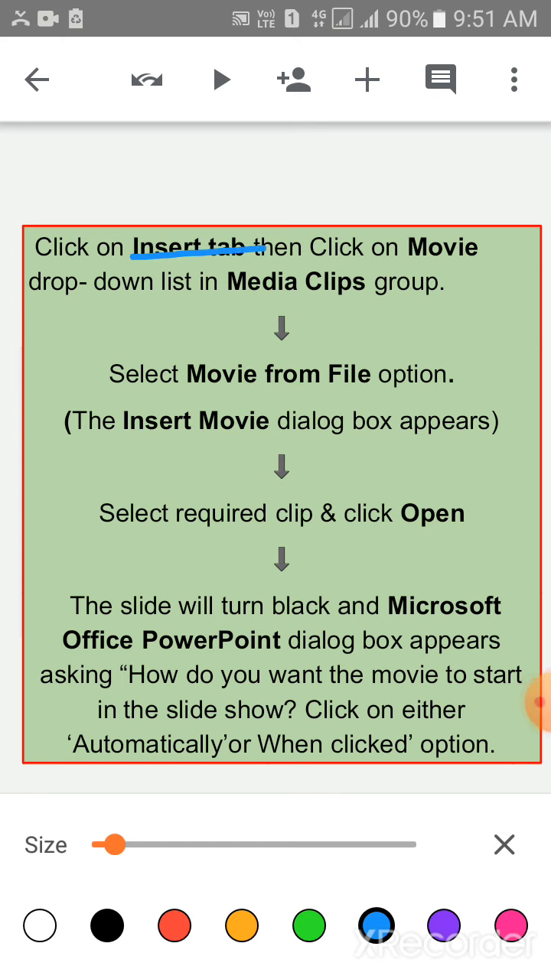
left_click_drag(222, 310, 463, 295)
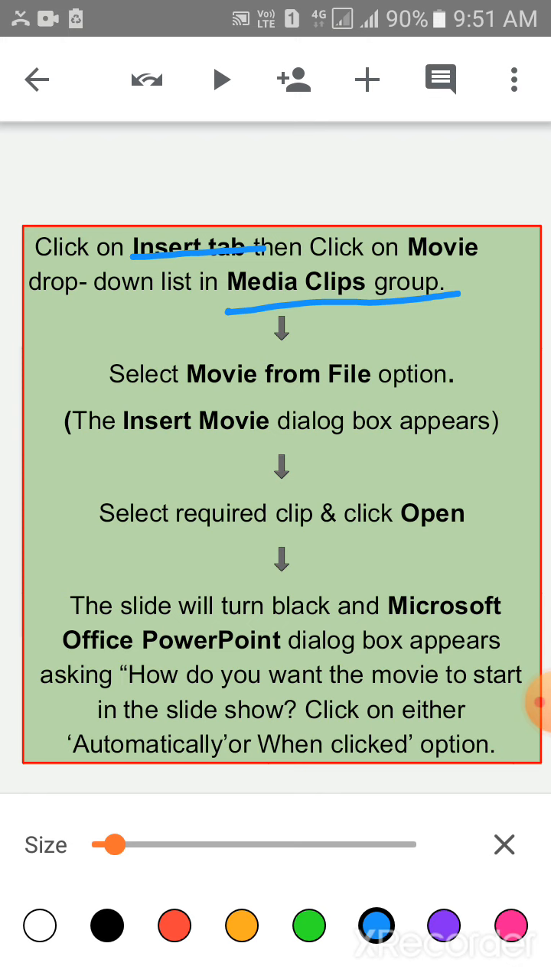
left_click_drag(176, 375, 390, 398)
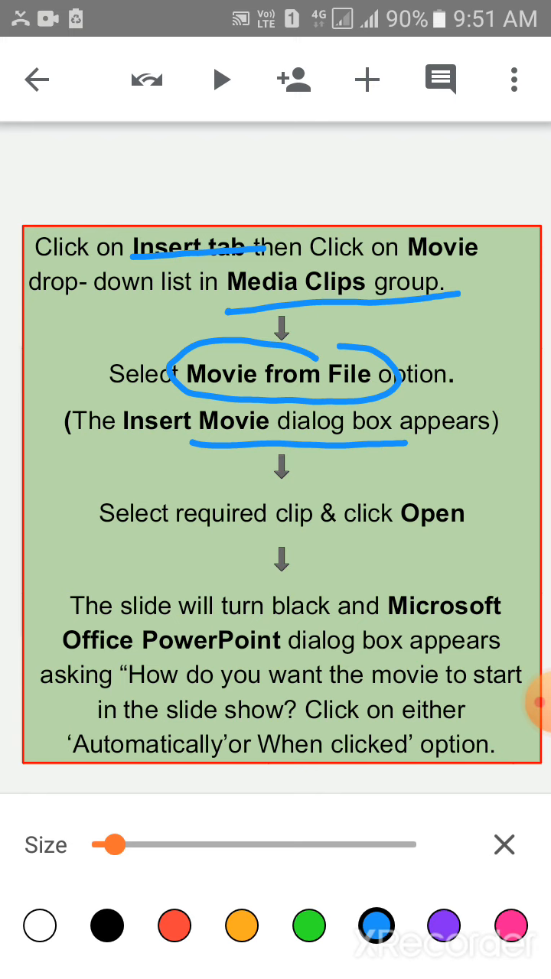
left_click_drag(451, 490, 486, 486)
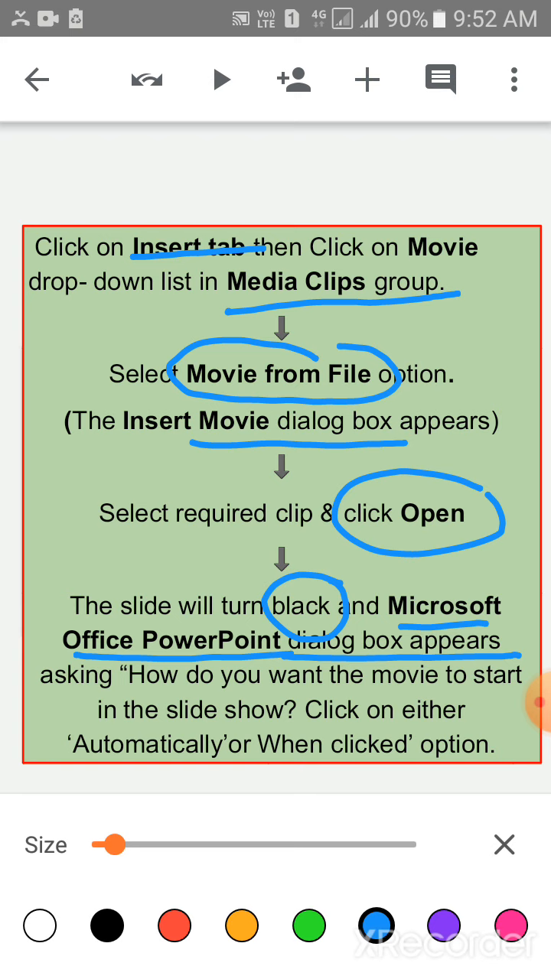
left_click_drag(374, 693, 474, 692)
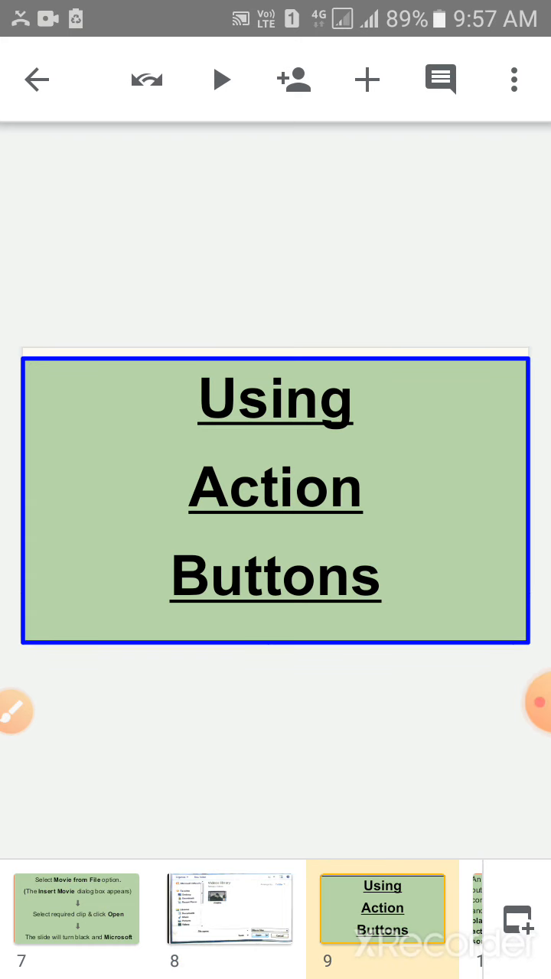
- On slide 10, underline Action Button, one slide and program, and circle hyperlink, in green
left_click(11, 703)
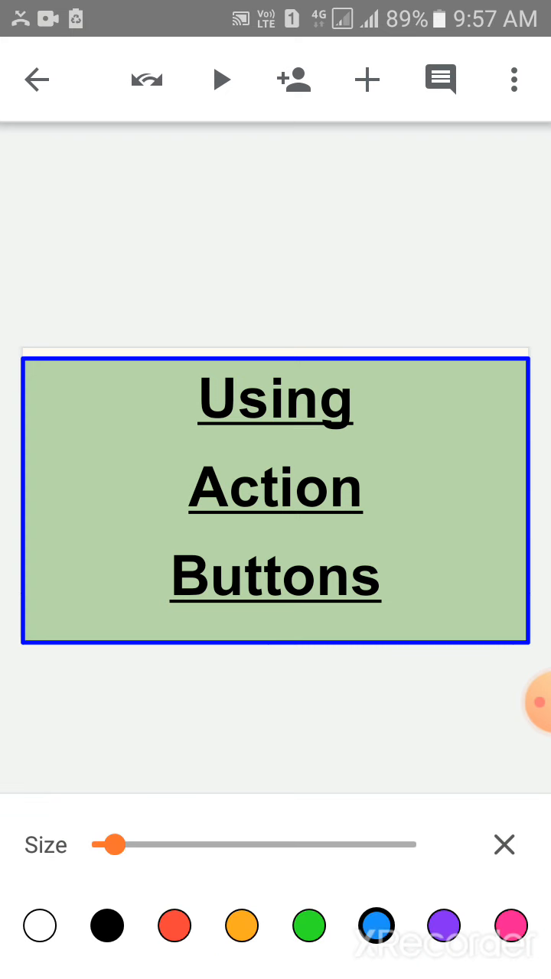
left_click_drag(276, 344, 275, 345)
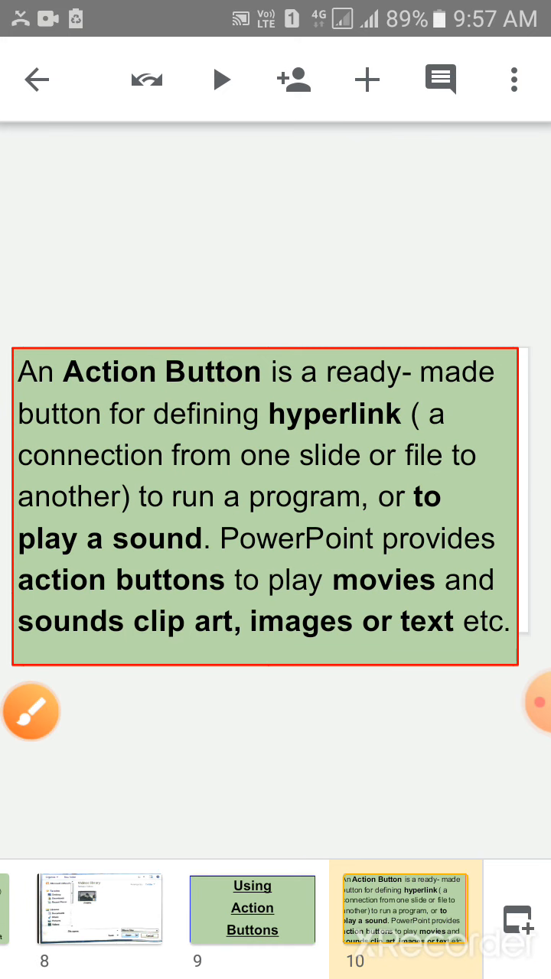
left_click(32, 712)
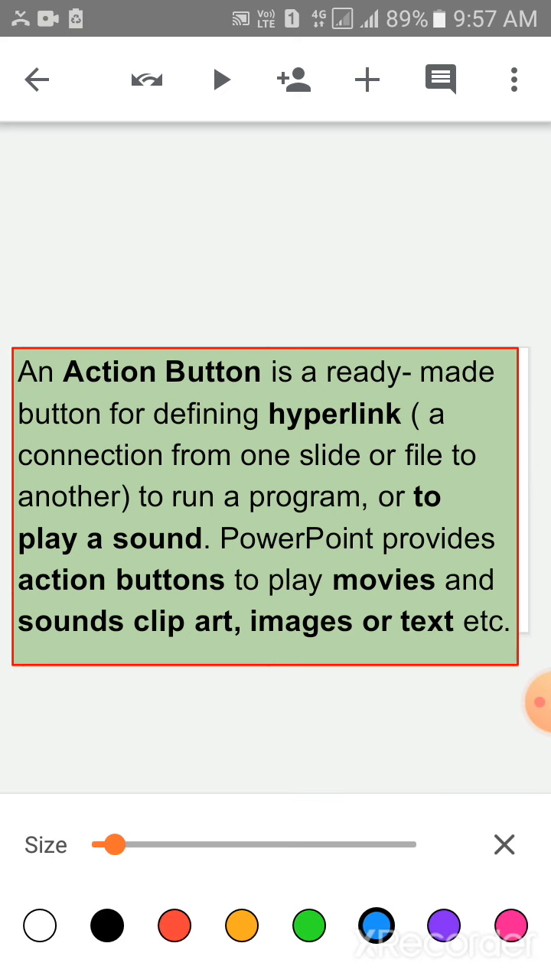
left_click_drag(69, 402, 260, 402)
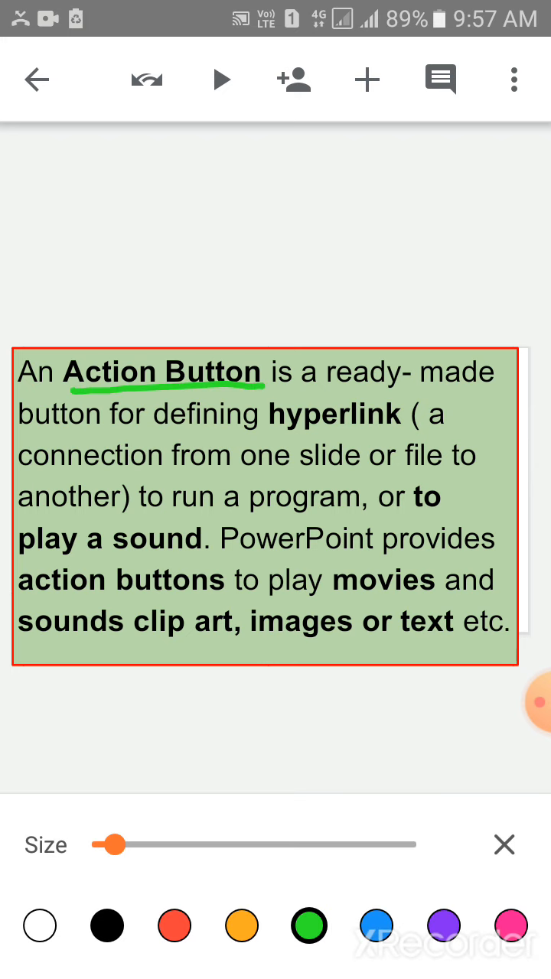
left_click_drag(272, 440, 398, 440)
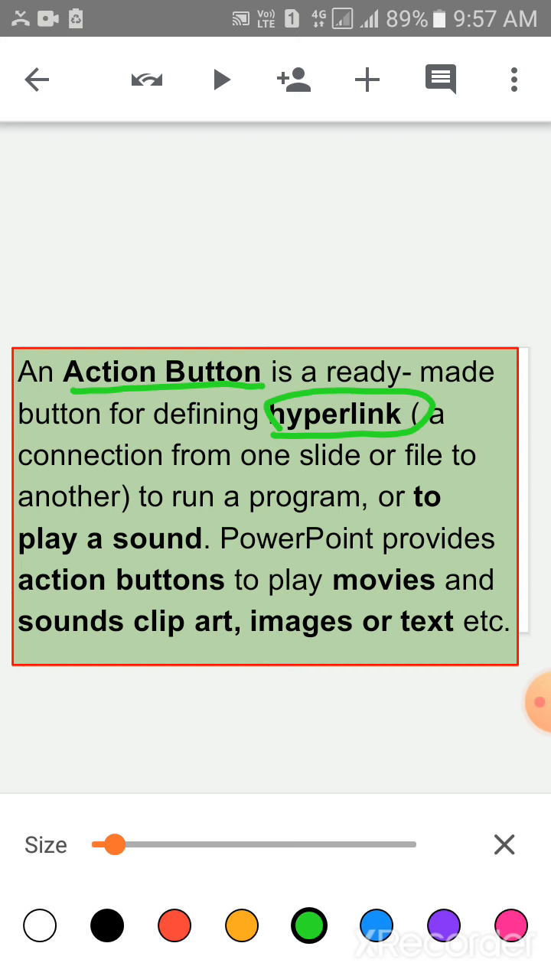
left_click_drag(237, 478, 367, 478)
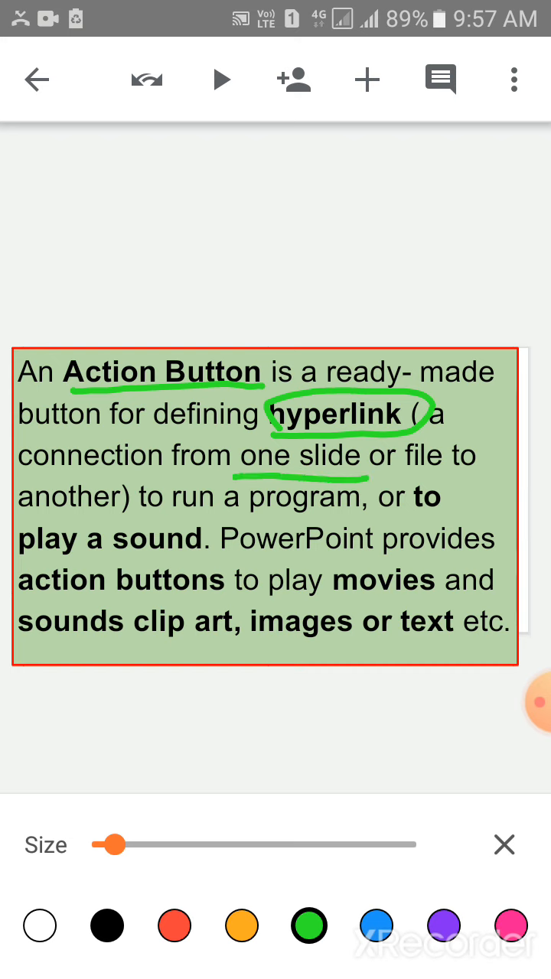
left_click_drag(23, 524, 126, 524)
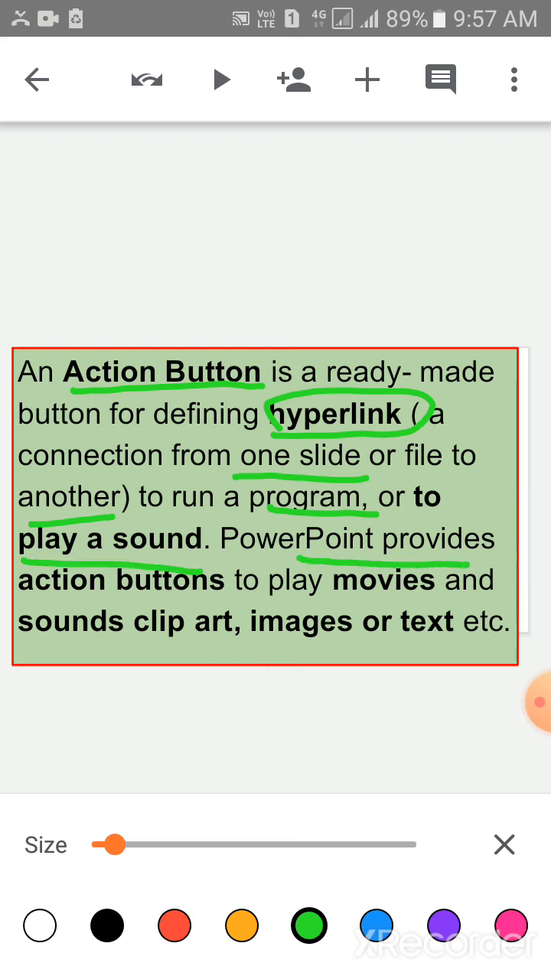
left_click_drag(26, 604, 222, 604)
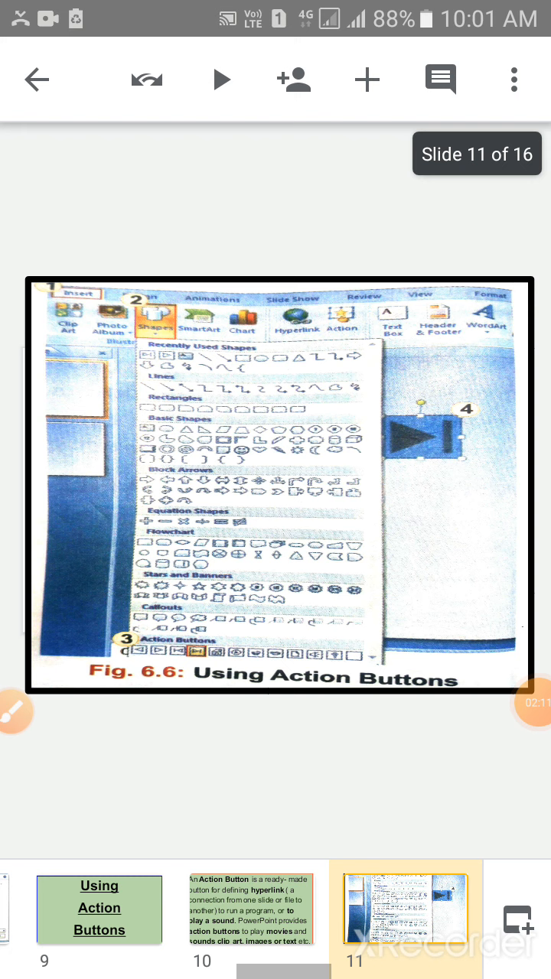
- Advance from the Fig. 6.6 Using Action Buttons slide to the action button flowchart
left_click(12, 713)
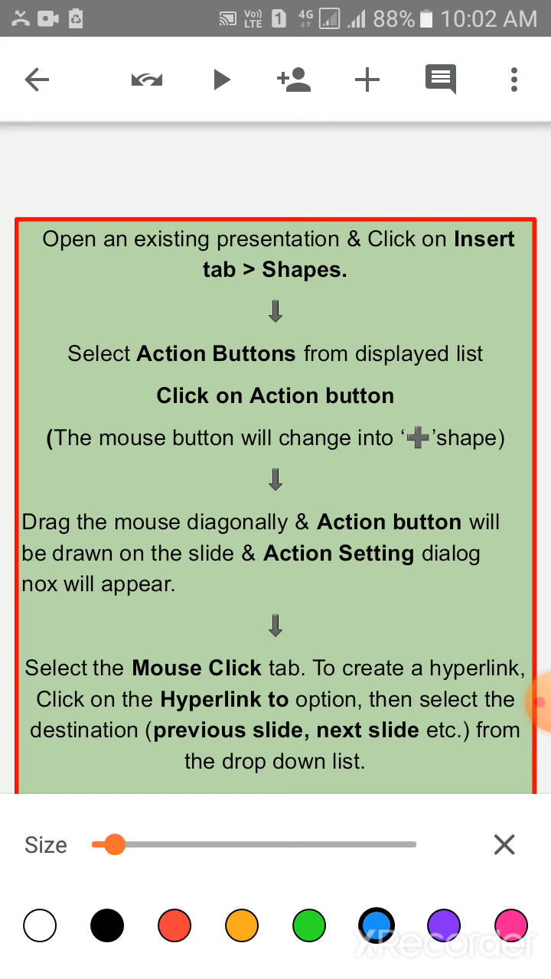
- Mark key action button steps in blue, including the dialog line and Mouse Click
left_click_drag(184, 304, 520, 276)
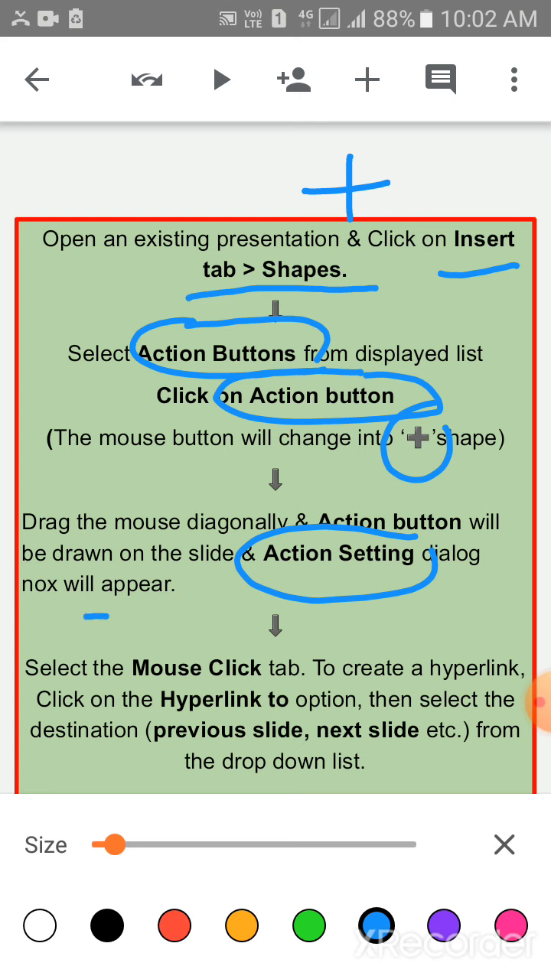
left_click_drag(84, 616, 183, 612)
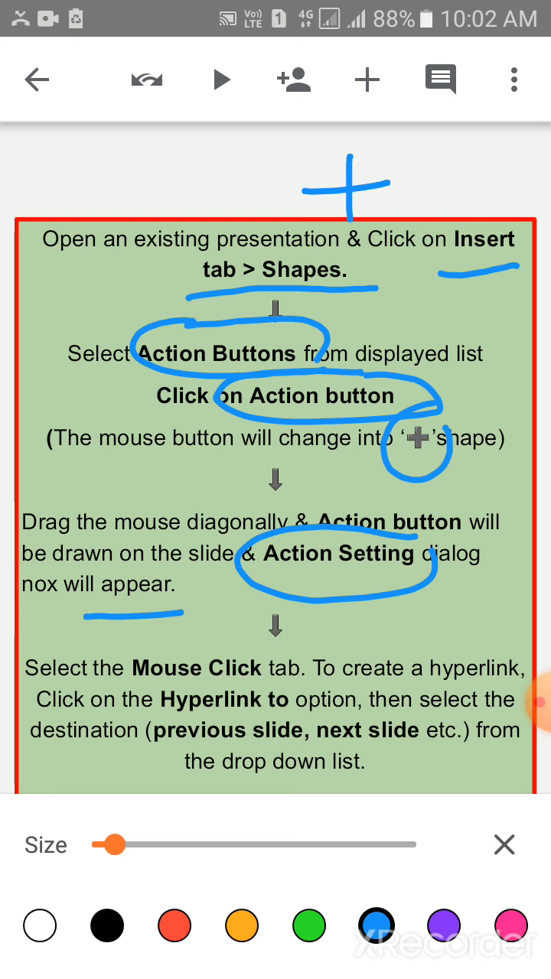
left_click_drag(137, 673, 268, 671)
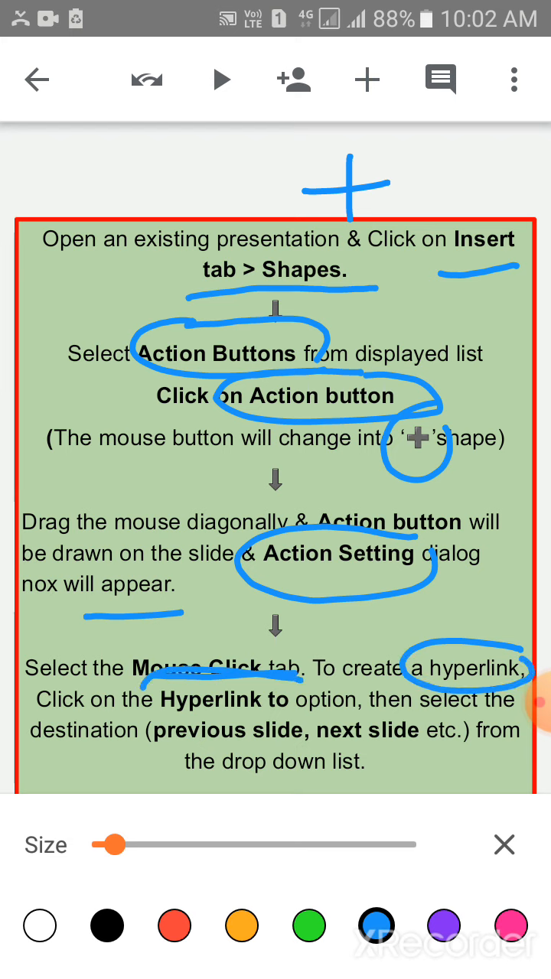
left_click_drag(138, 696, 306, 697)
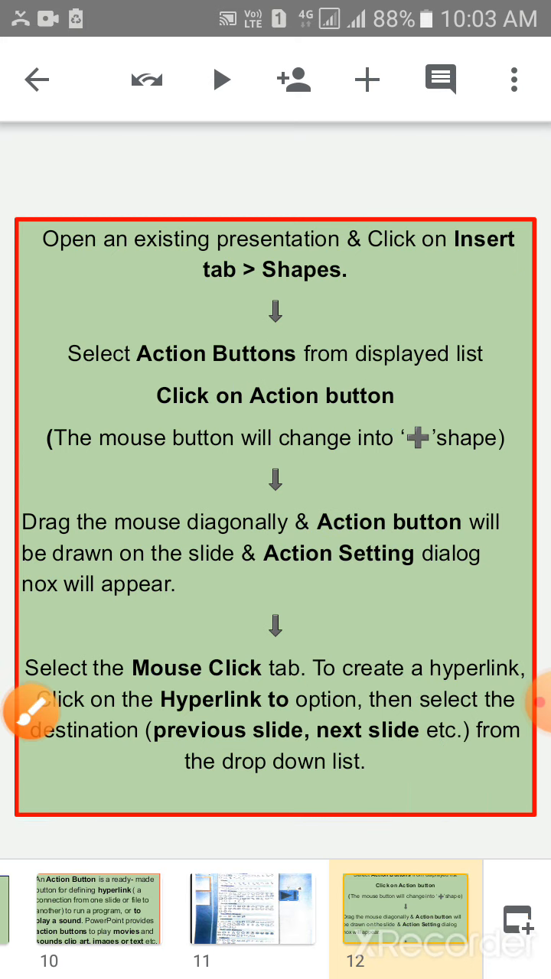
- On slide 13, underline Slide and circle OK, Hyperlink to and Other File in blue
scroll("down", 3)
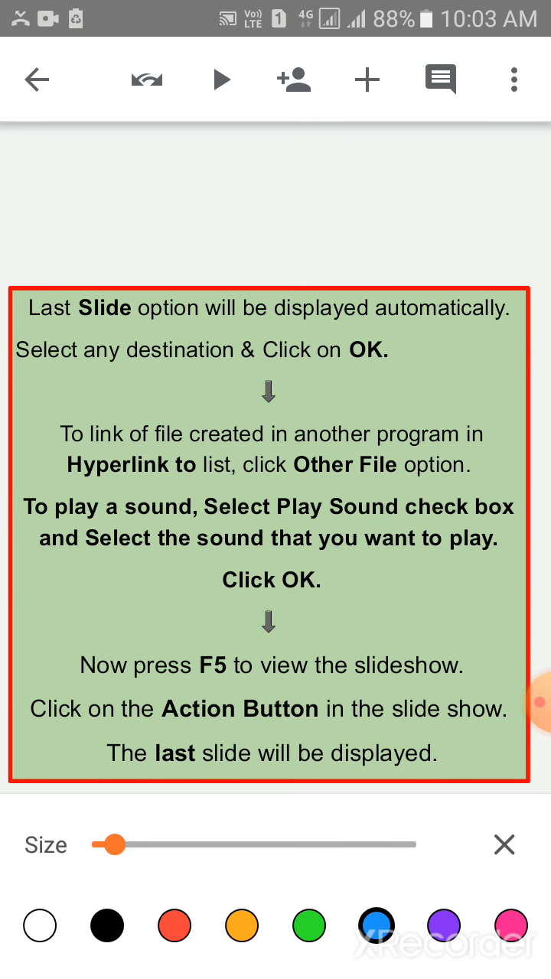
left_click_drag(80, 325, 165, 325)
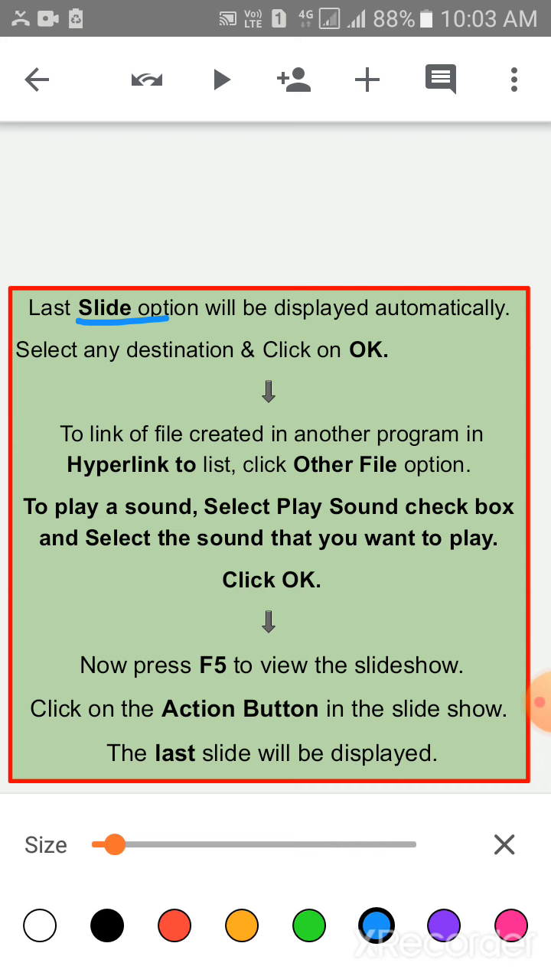
left_click_drag(245, 352, 420, 352)
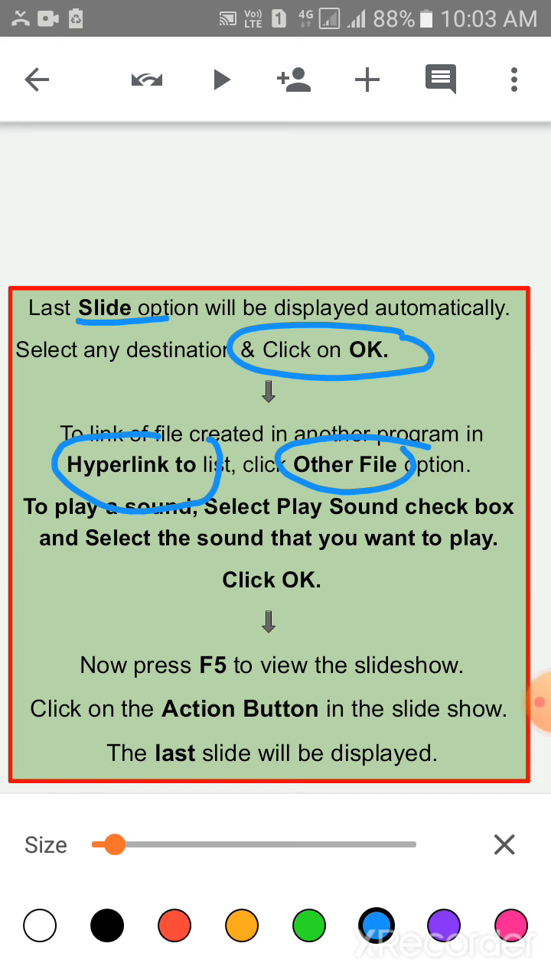
left_click_drag(276, 497, 398, 512)
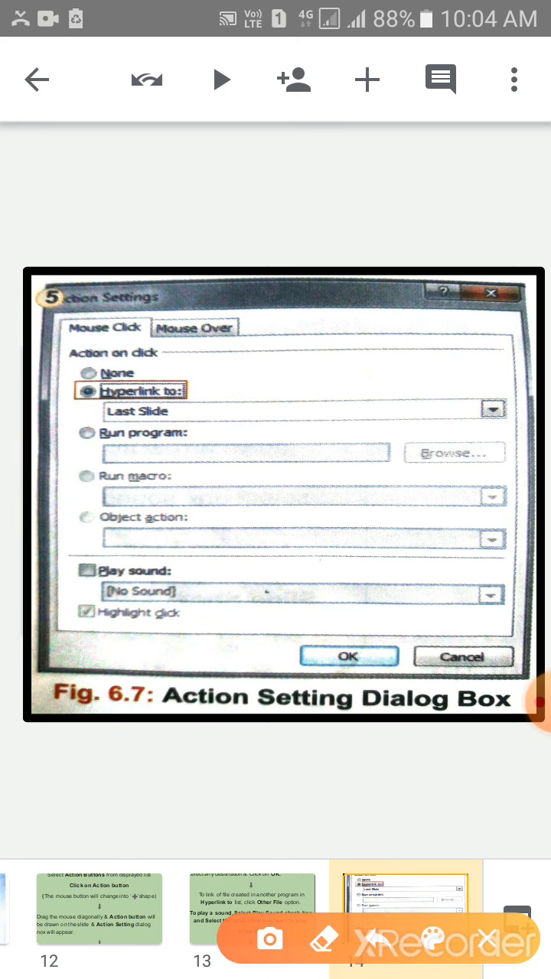
- Outline the Action Settings figure in green, then move on to slide 15
left_click_drag(23, 258, 375, 204)
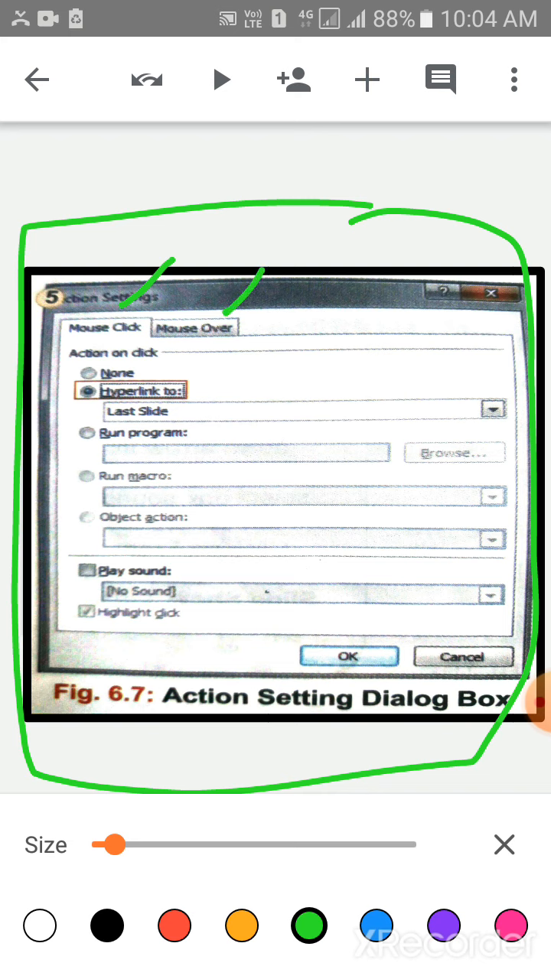
left_click(207, 363)
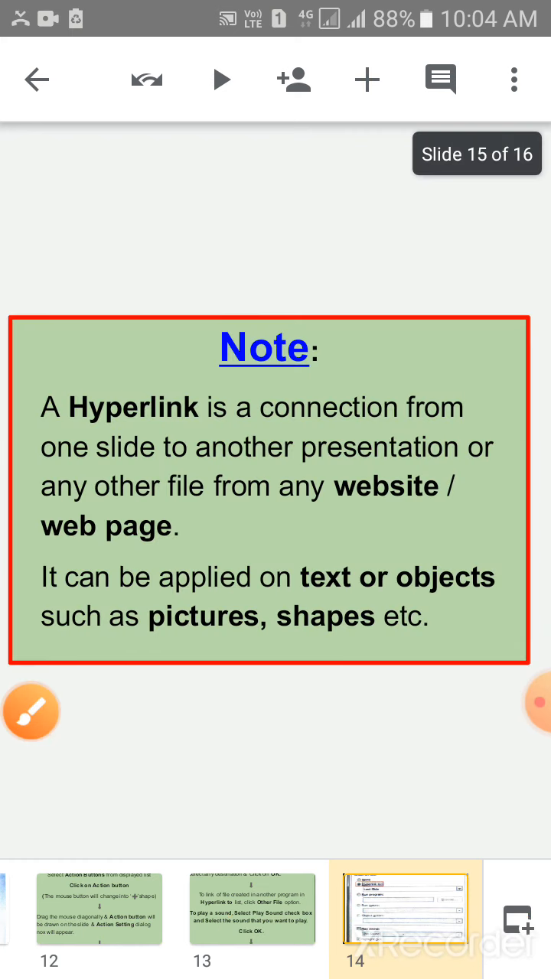
- With a blue pen, underline website and web page and circle text and objects
left_click(36, 708)
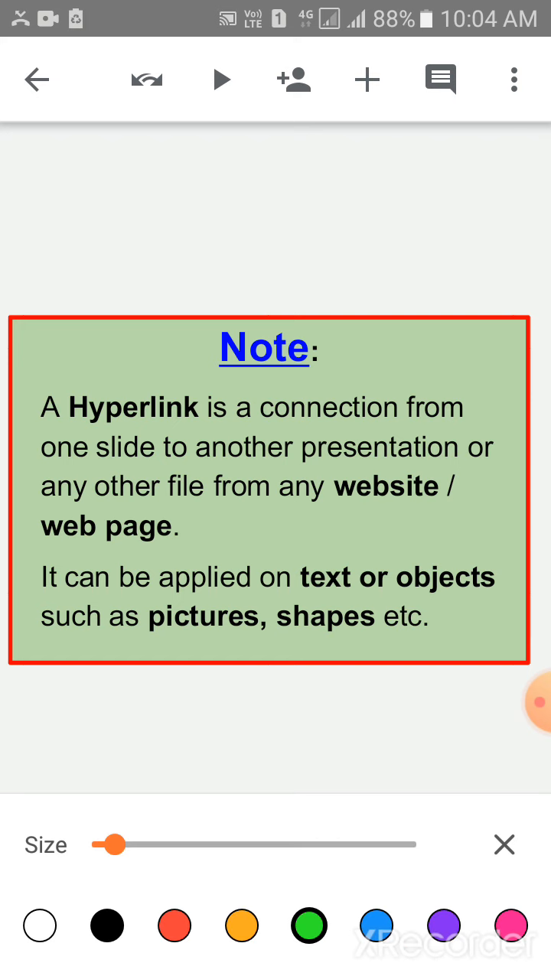
left_click(377, 947)
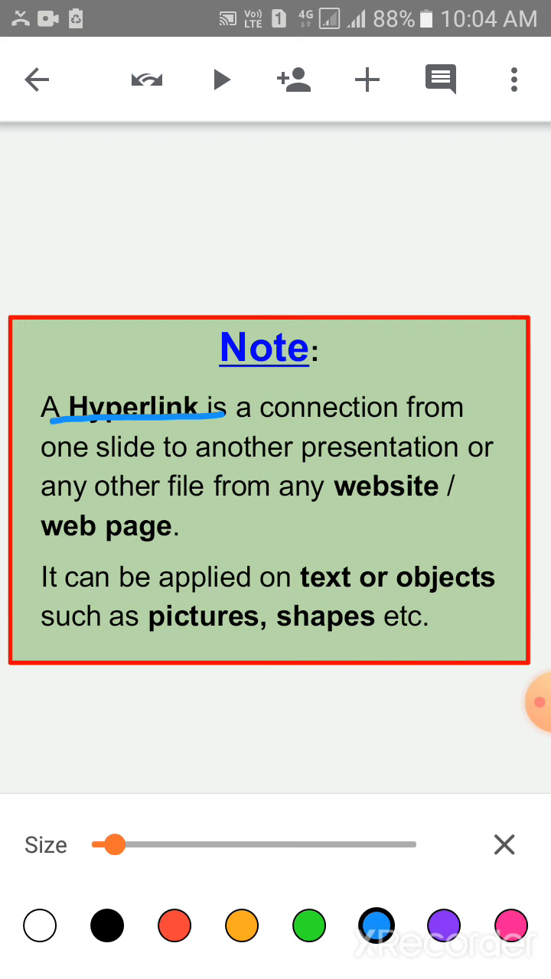
left_click_drag(341, 509, 429, 504)
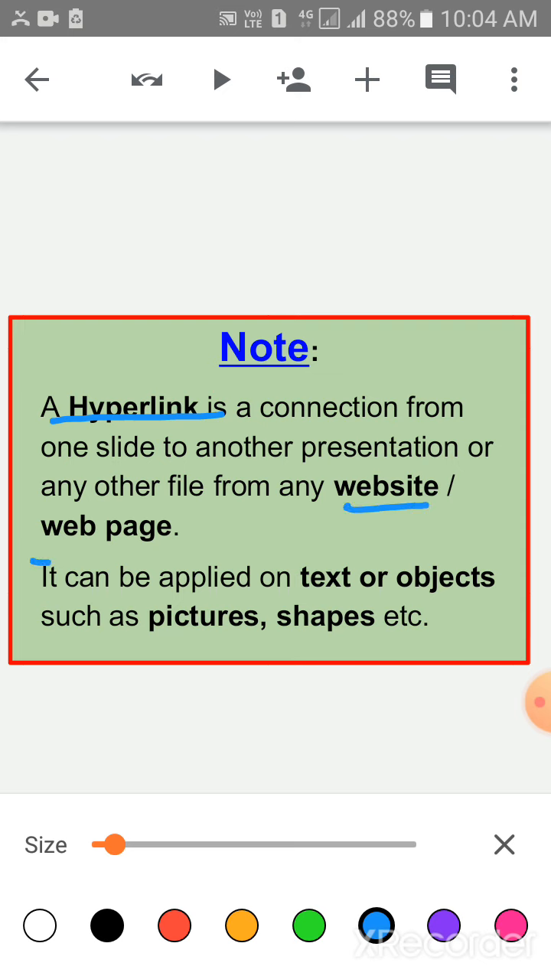
left_click_drag(39, 551, 191, 547)
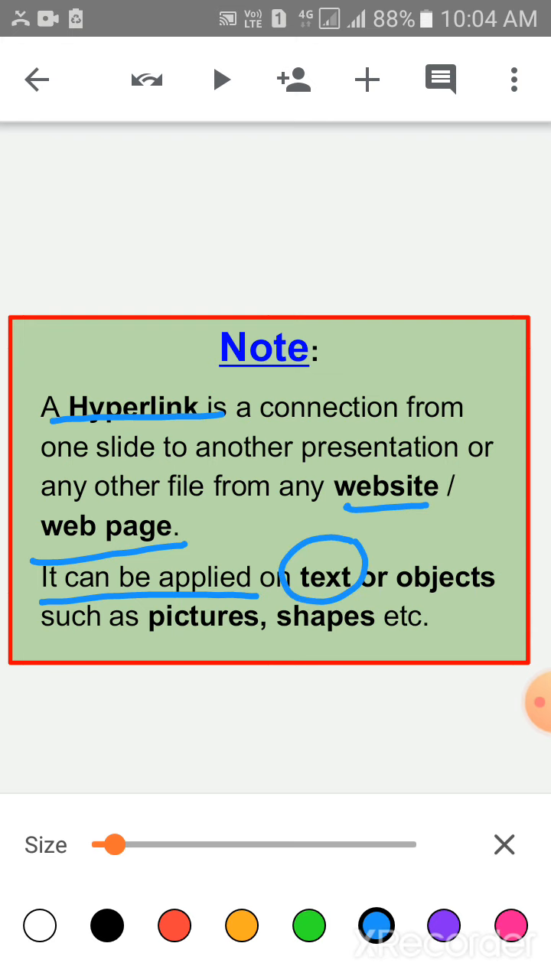
left_click_drag(386, 551, 505, 597)
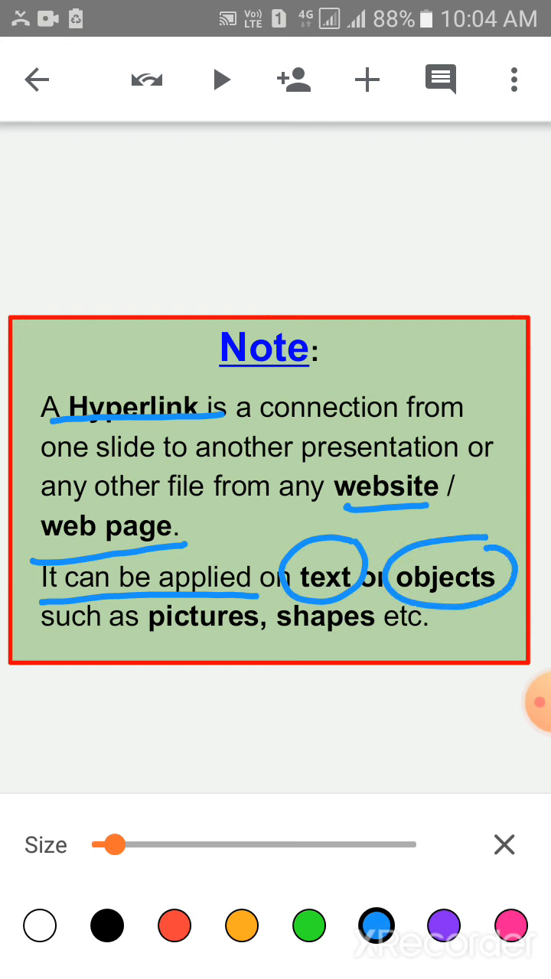